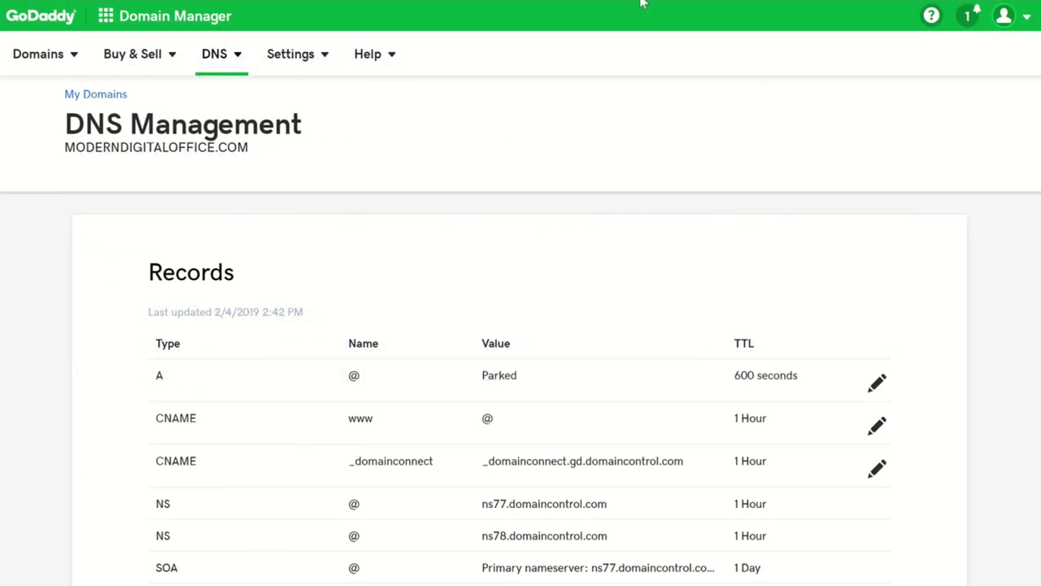
mouse_move(649, 57)
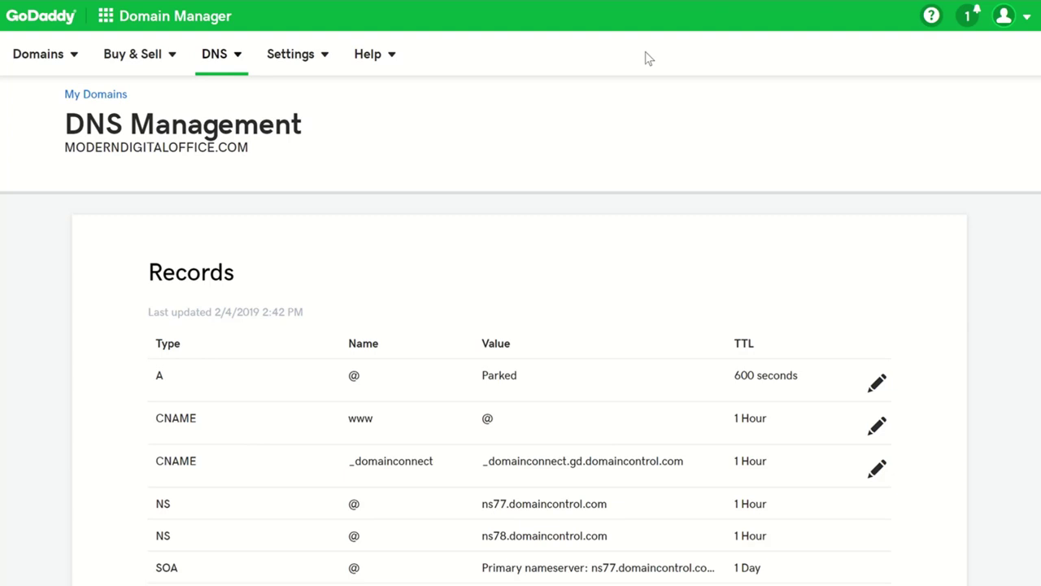
mouse_move(686, 65)
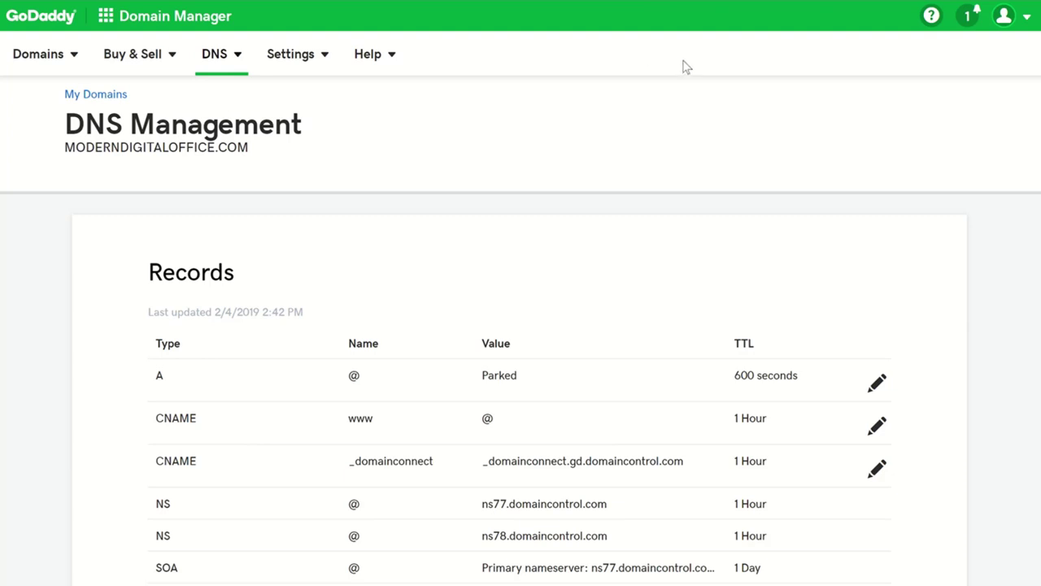
mouse_move(736, 136)
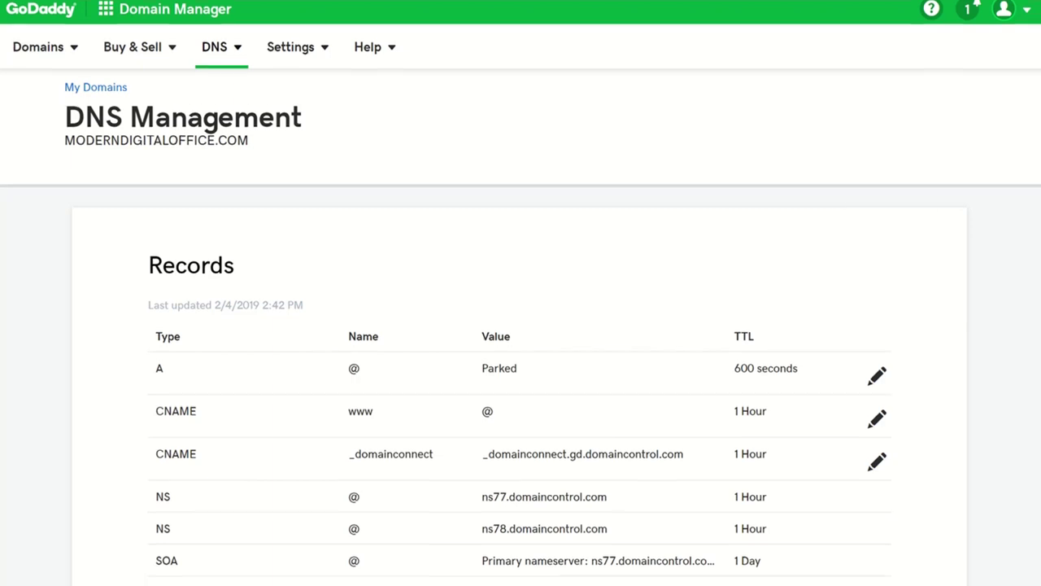
Start a new DNS record and set its type to TXT.
scroll("down", 3)
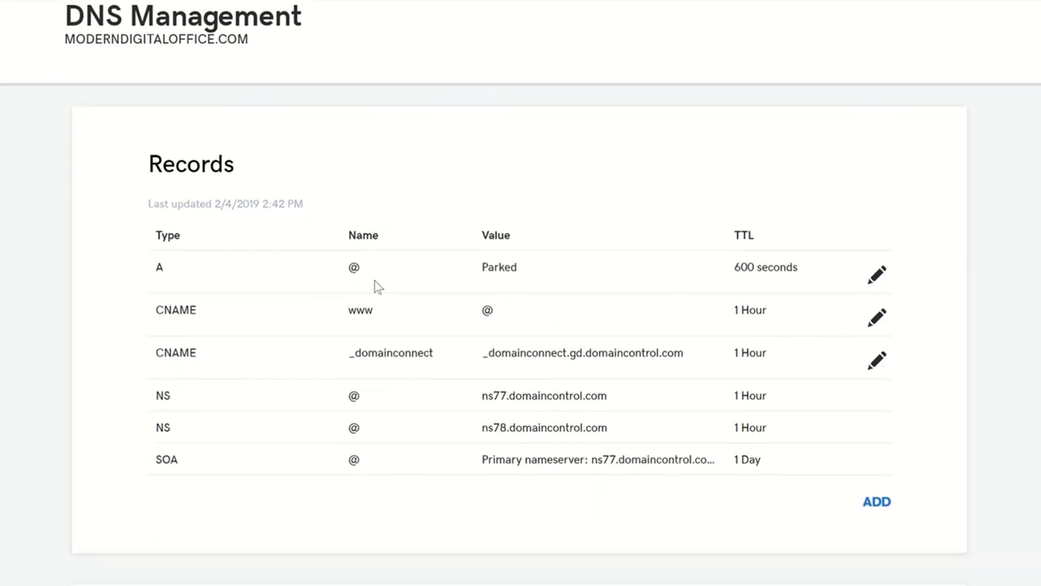
mouse_move(614, 280)
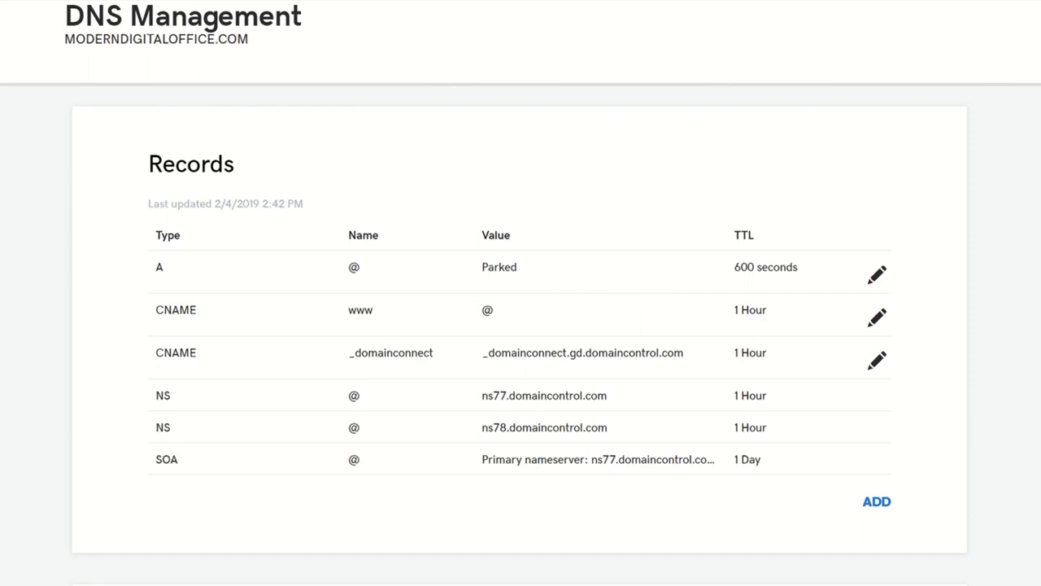
mouse_move(877, 501)
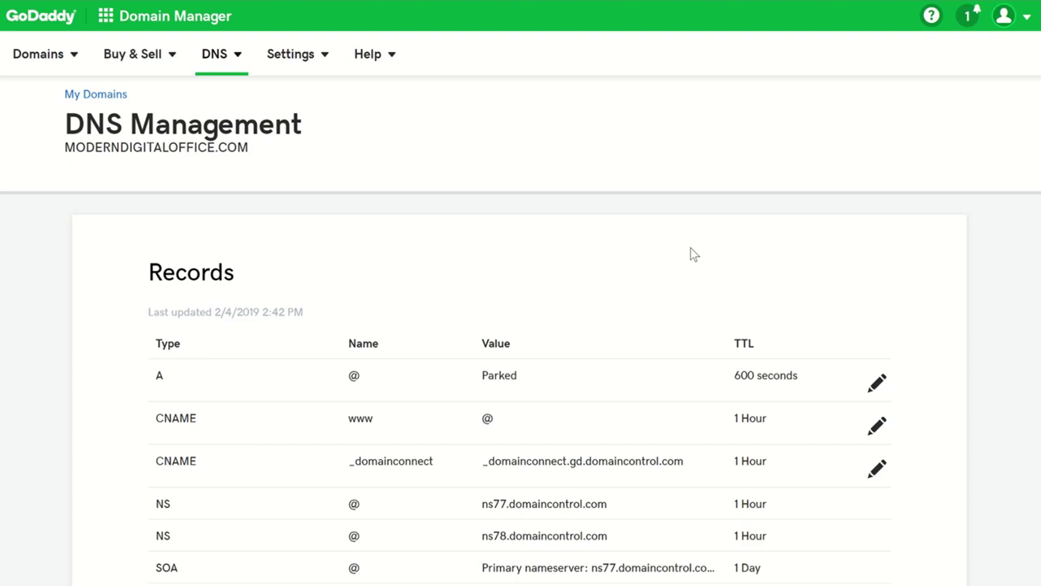
scroll("down", 3)
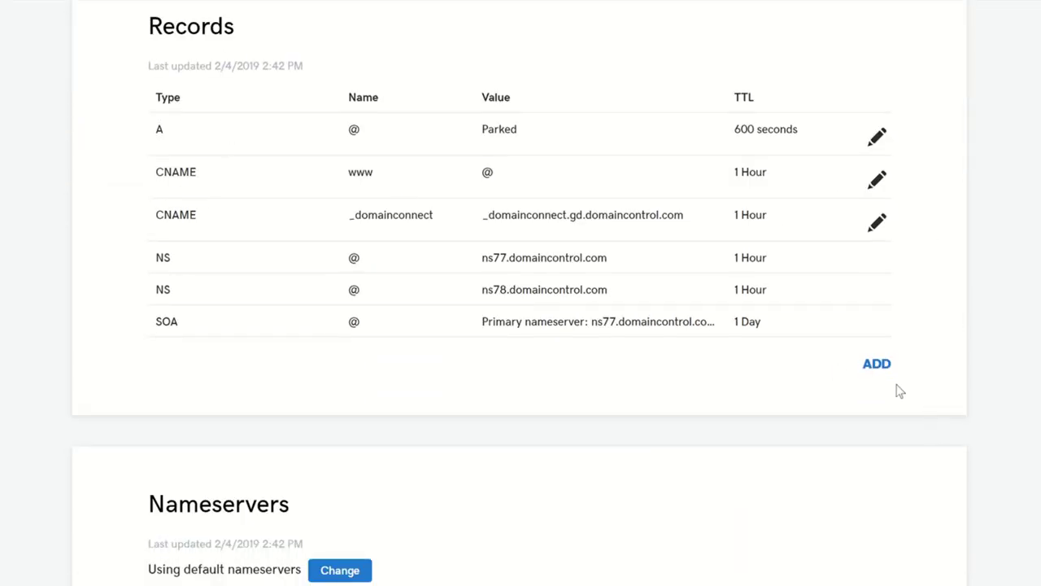
left_click(876, 363)
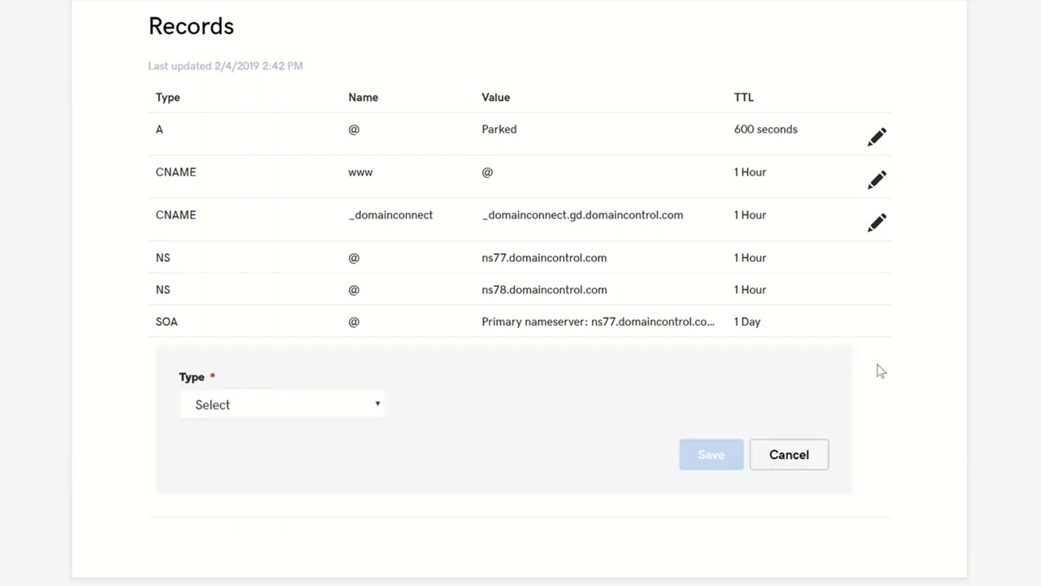
left_click(281, 403)
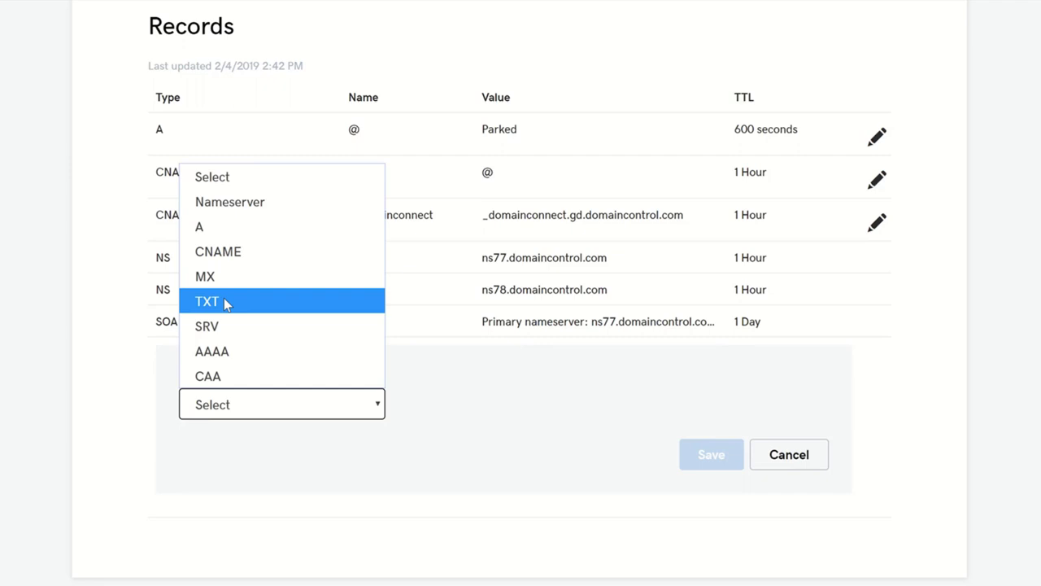
left_click(207, 302)
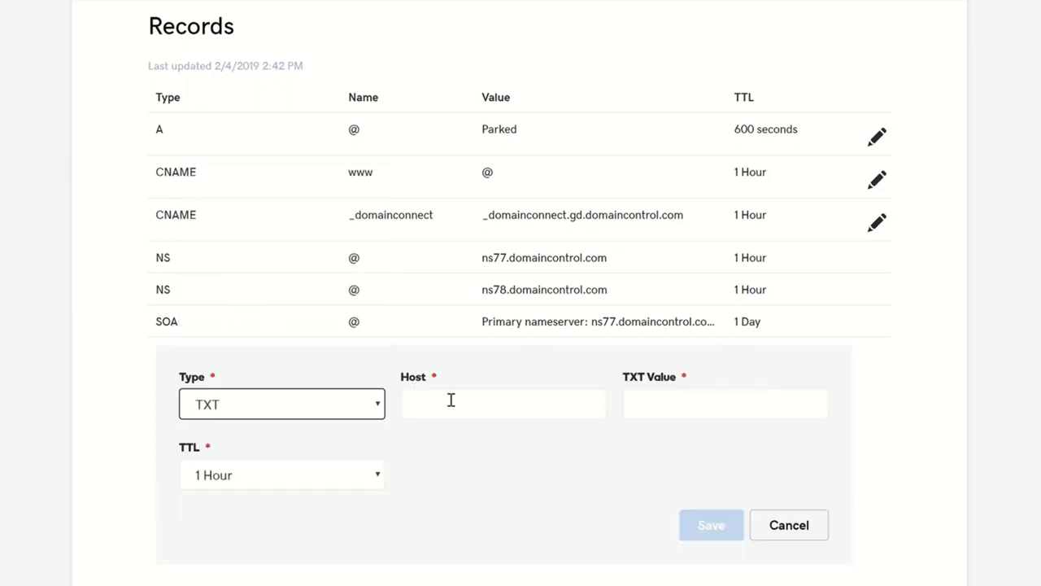
Set the TXT record host to @ and enter the value v=spf1 include:spf.protection.outlook.com.
type("@")
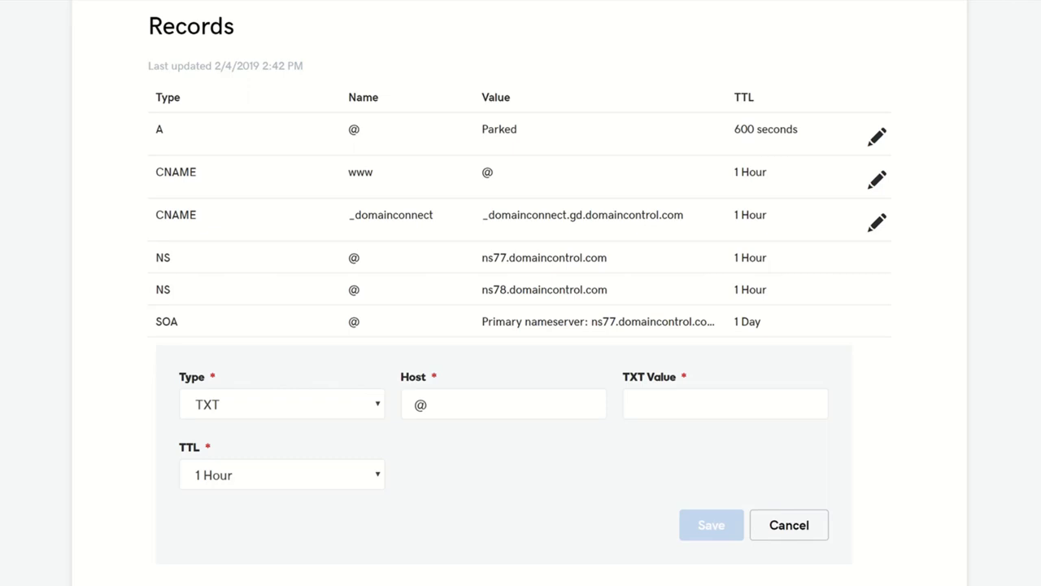
left_click(725, 403)
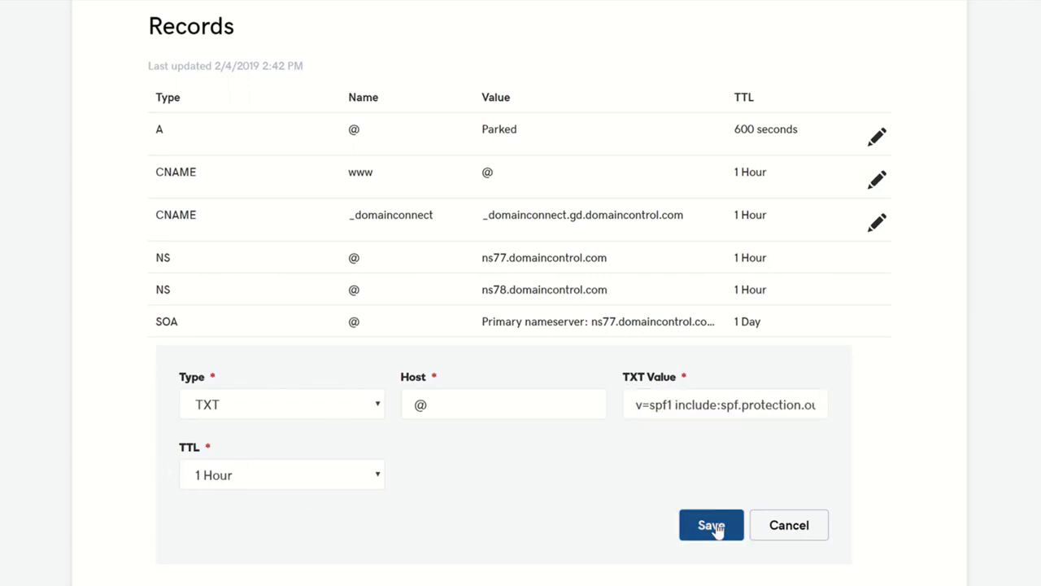
Save the TXT record for @ with the Outlook SPF value.
left_click(710, 524)
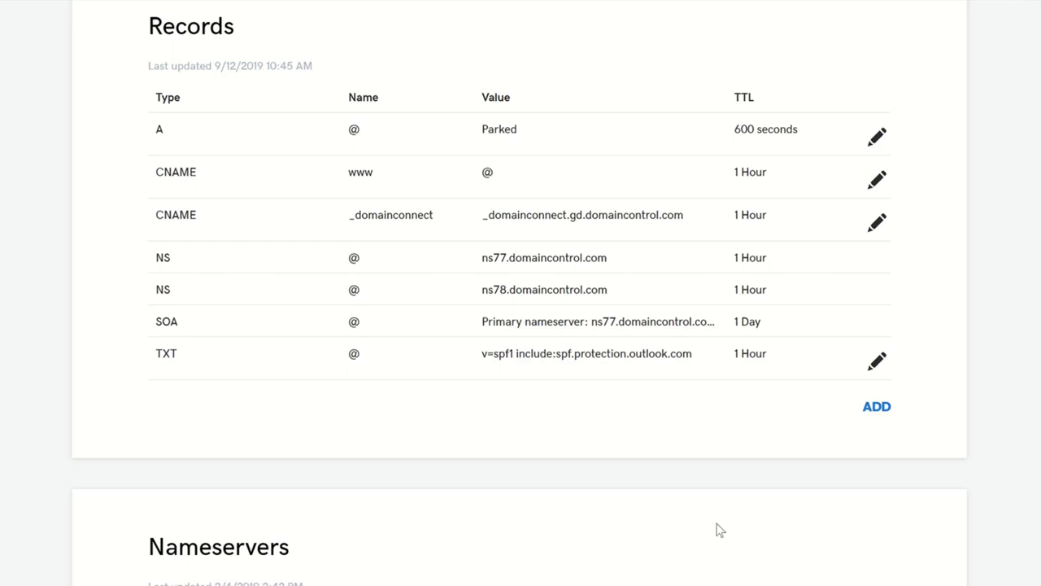
mouse_move(860, 237)
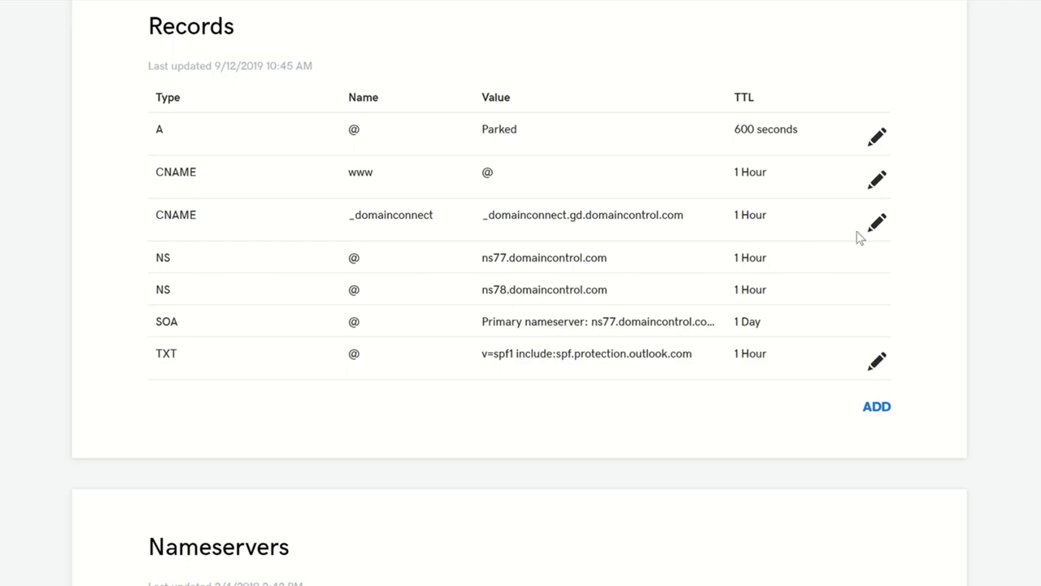